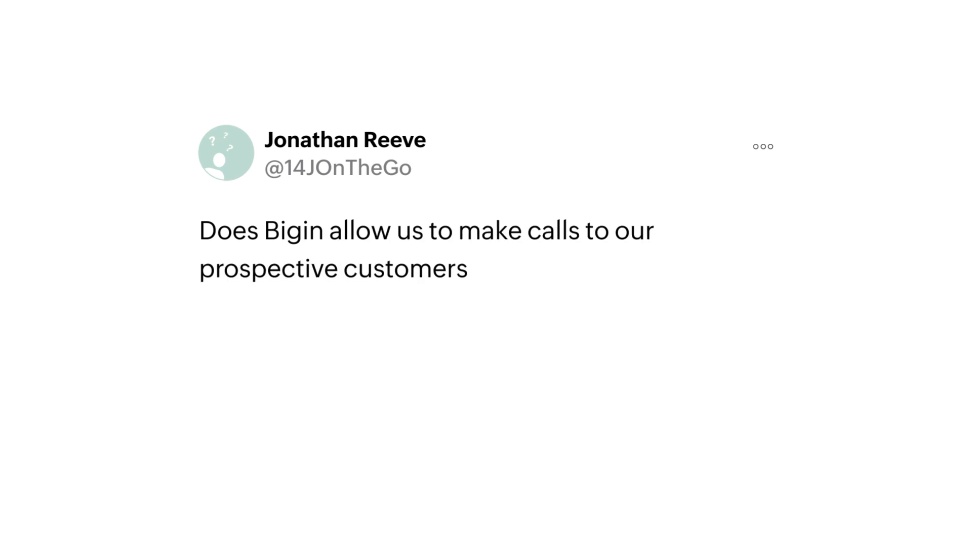
Reach the Telephony settings page offering Zoho's built-in contact center Set Up Now option
type("? It wou")
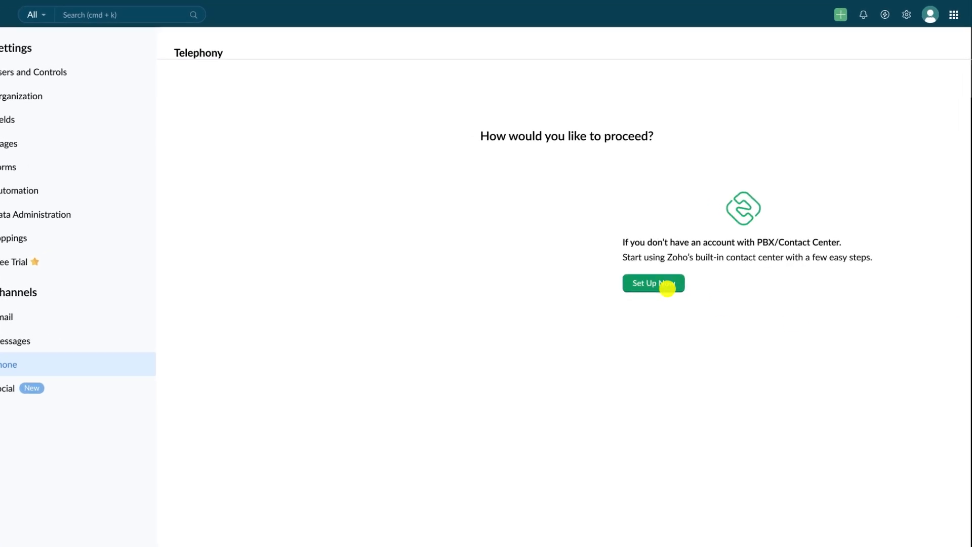
left_click(652, 283)
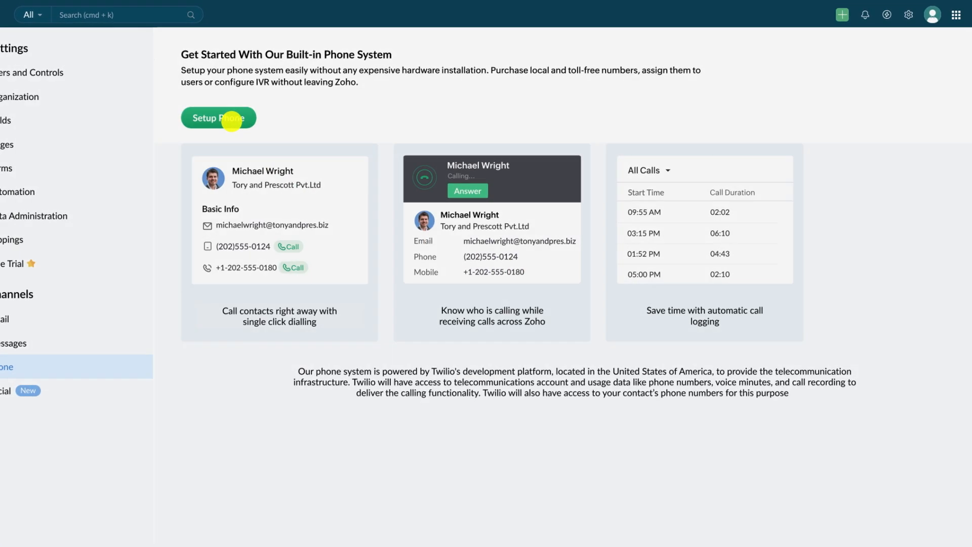
left_click(218, 118)
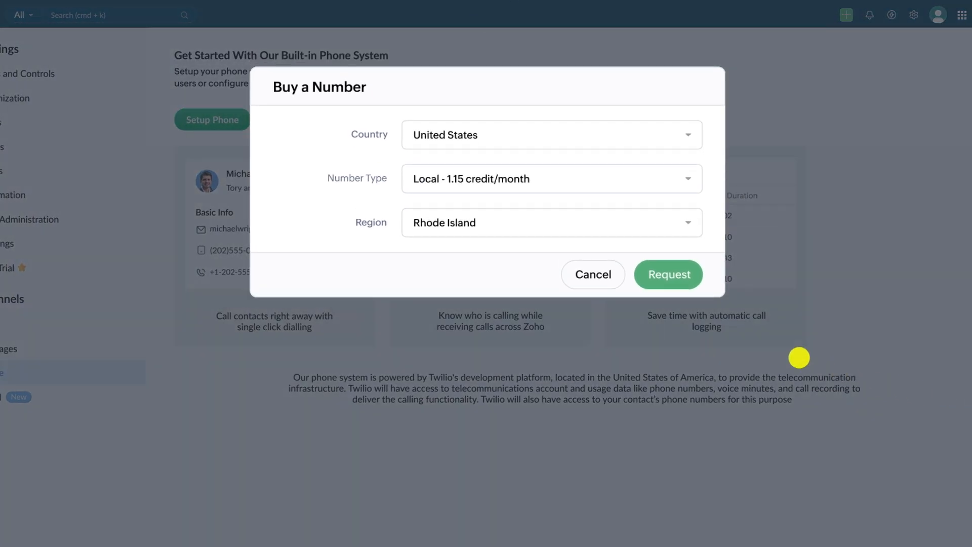
left_click(667, 274)
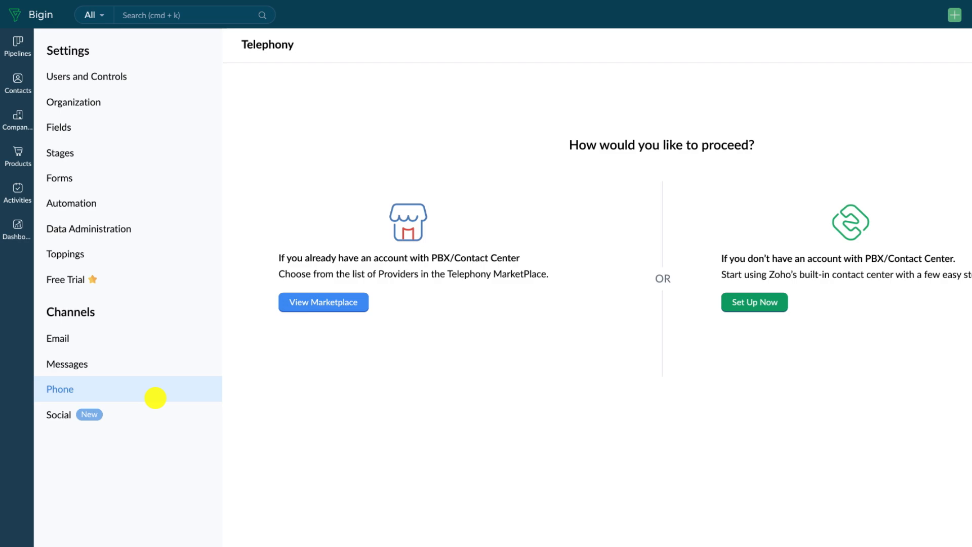
Browse the telephony provider marketplace, scrolling through the listed providers
left_click(322, 302)
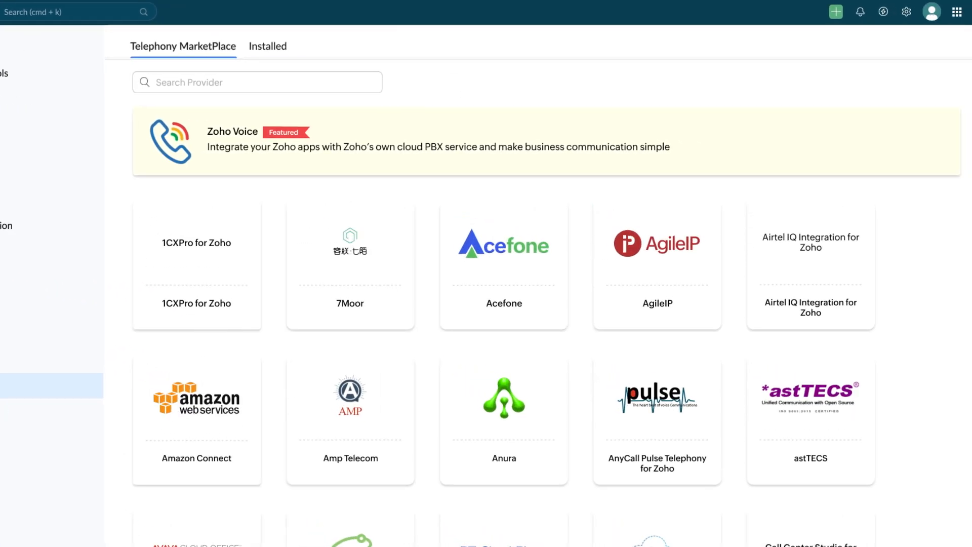
scroll("down", 3)
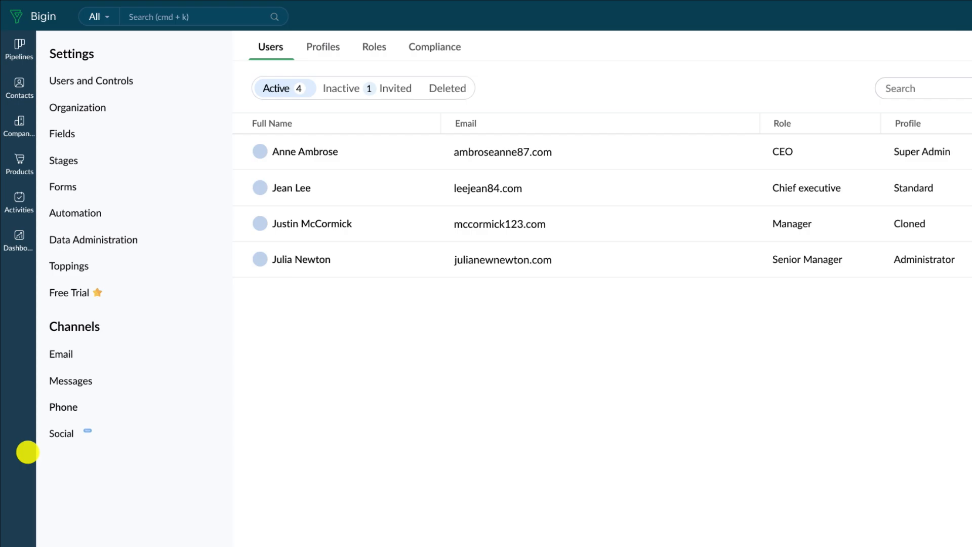
Return to Phone channel settings and view the telephony provider marketplace again
left_click(63, 406)
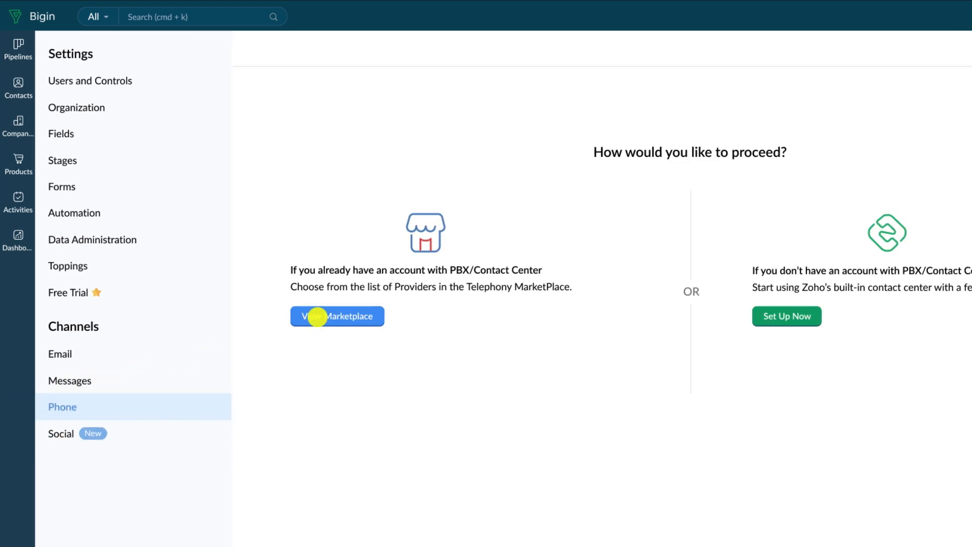
left_click(336, 316)
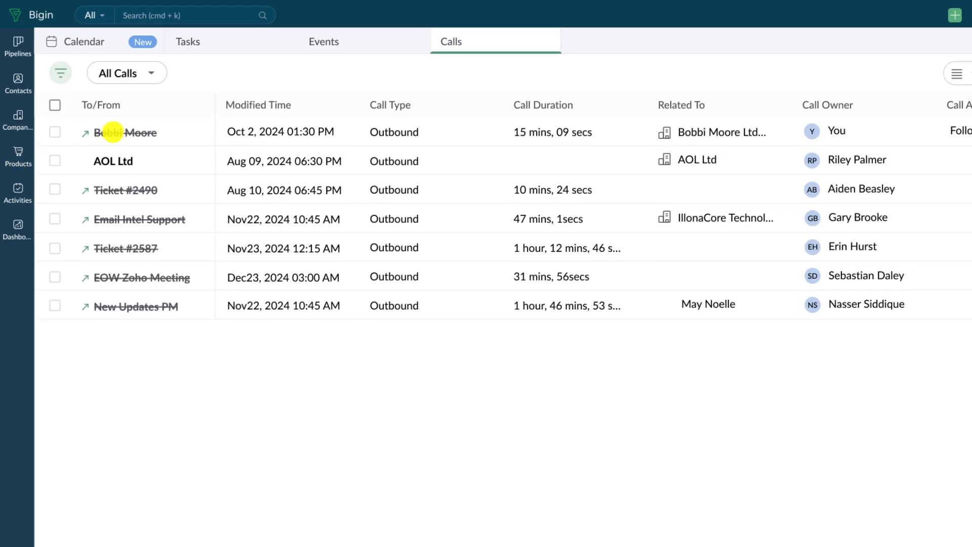
left_click(124, 132)
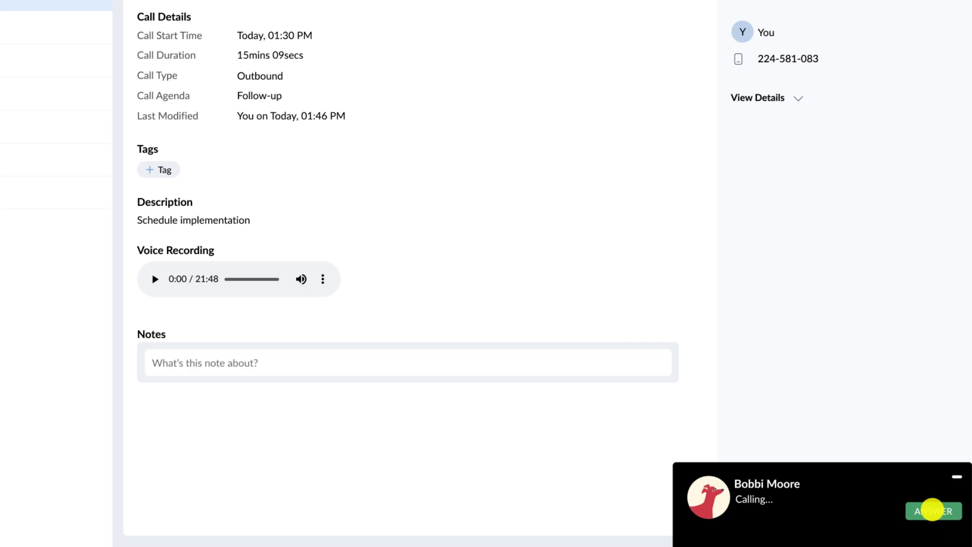
Answer the incoming call and save the caller as new contact Bob Crete of Bob Debilda
left_click(934, 511)
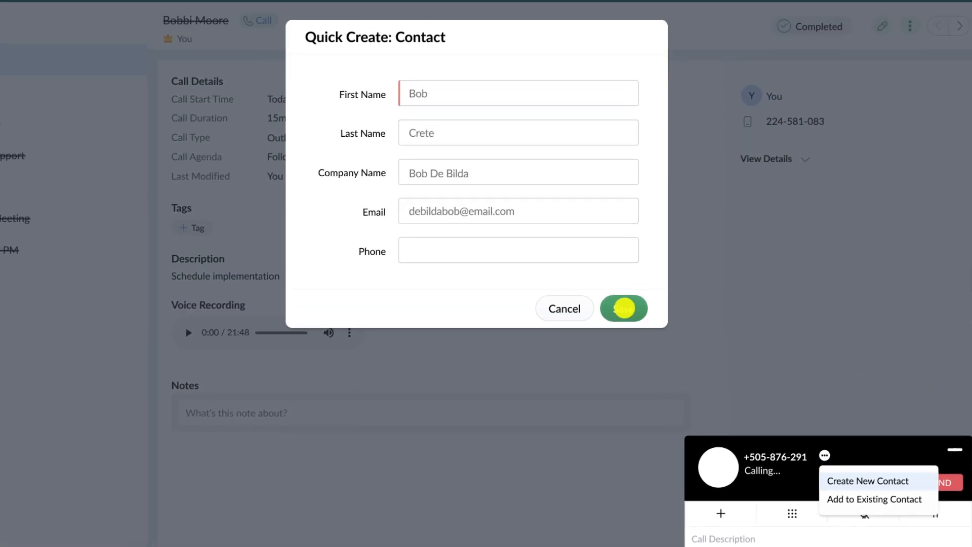
left_click(623, 308)
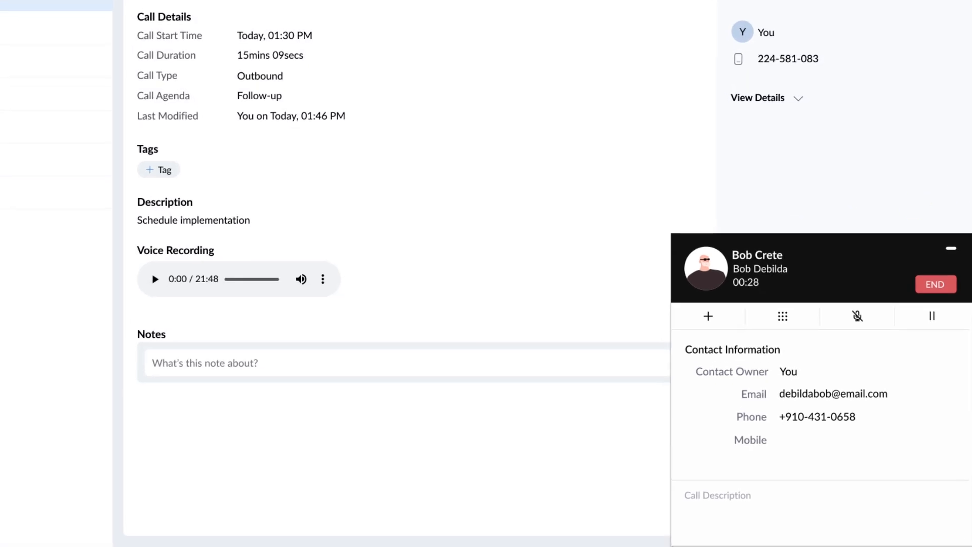